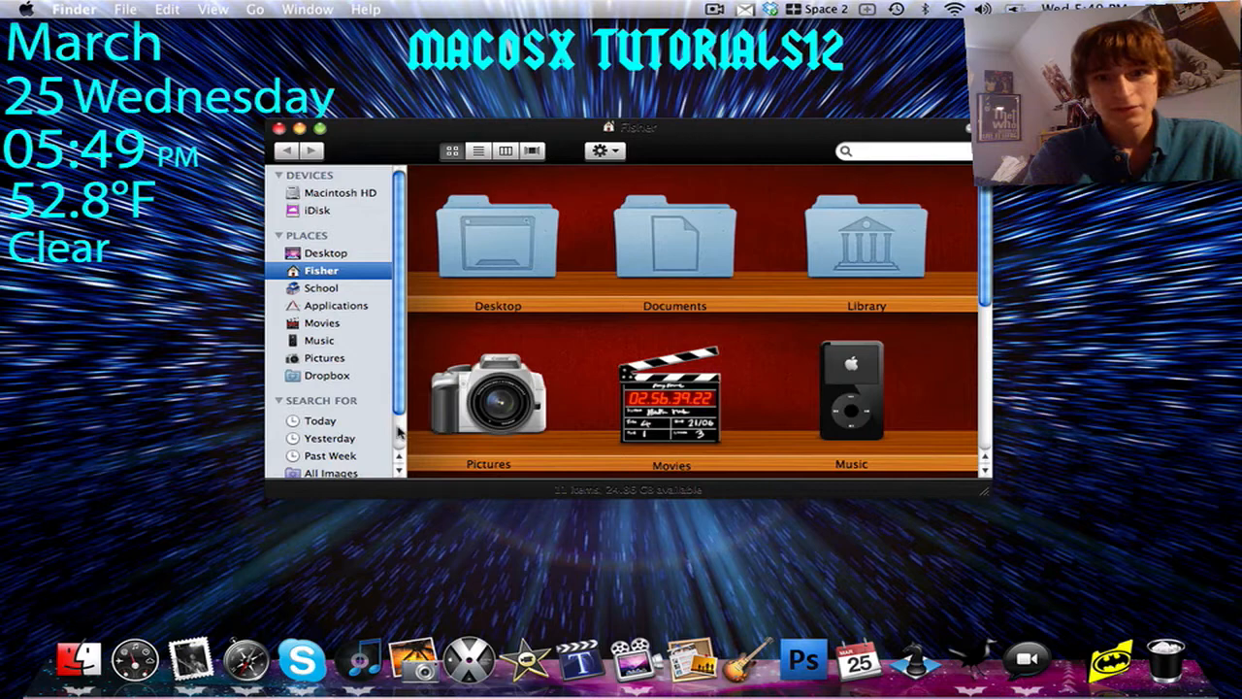
{"action": "mouse_move", "coordinate": [830, 148]}
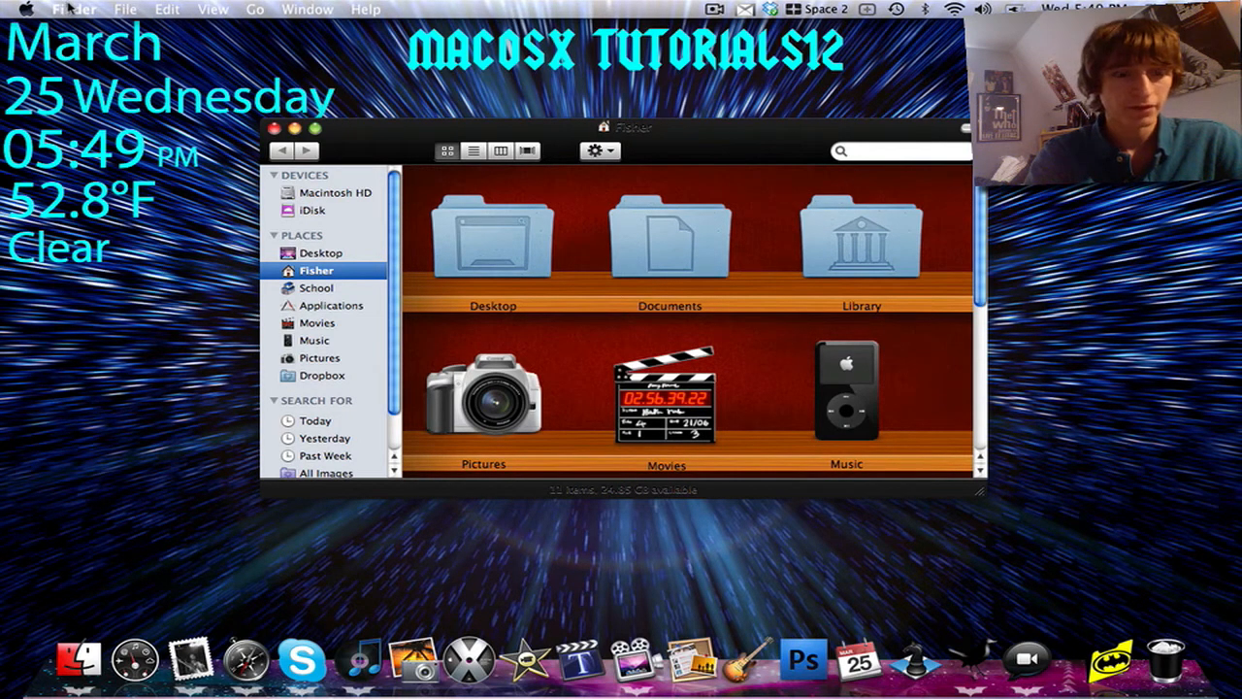
- Hide Finder via the Finder menu so only the desktop shows
{"action": "left_click", "coordinate": [74, 8]}
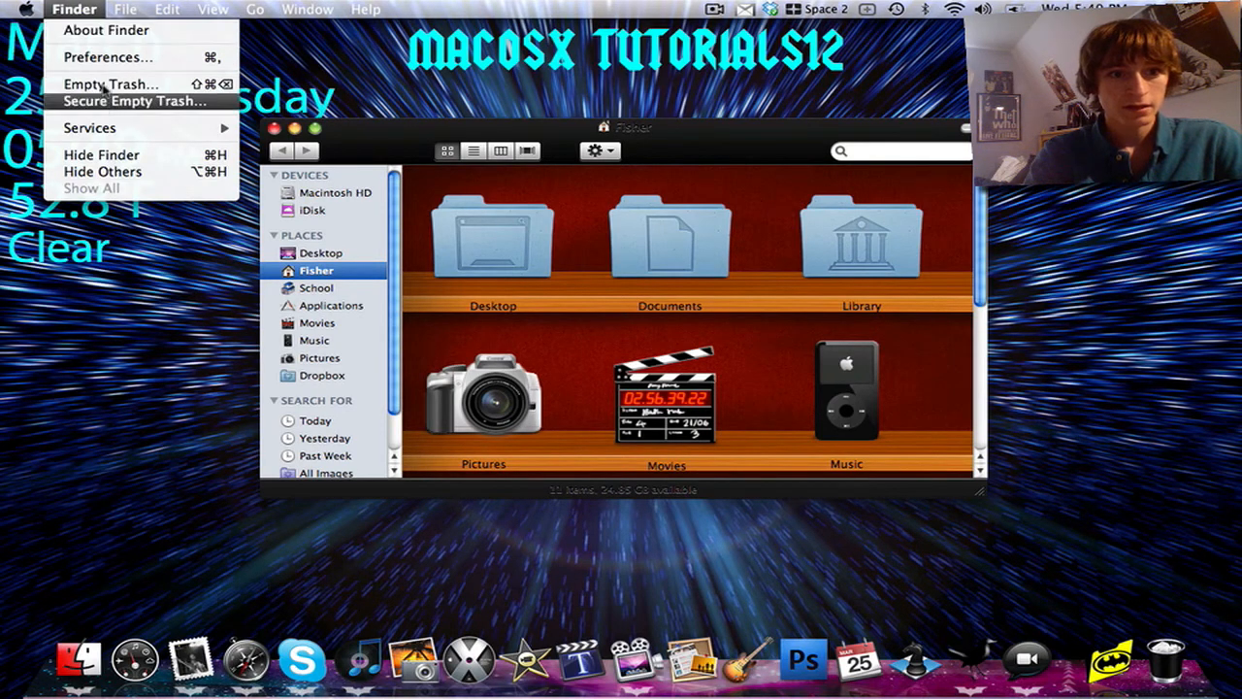
{"action": "mouse_move", "coordinate": [112, 216]}
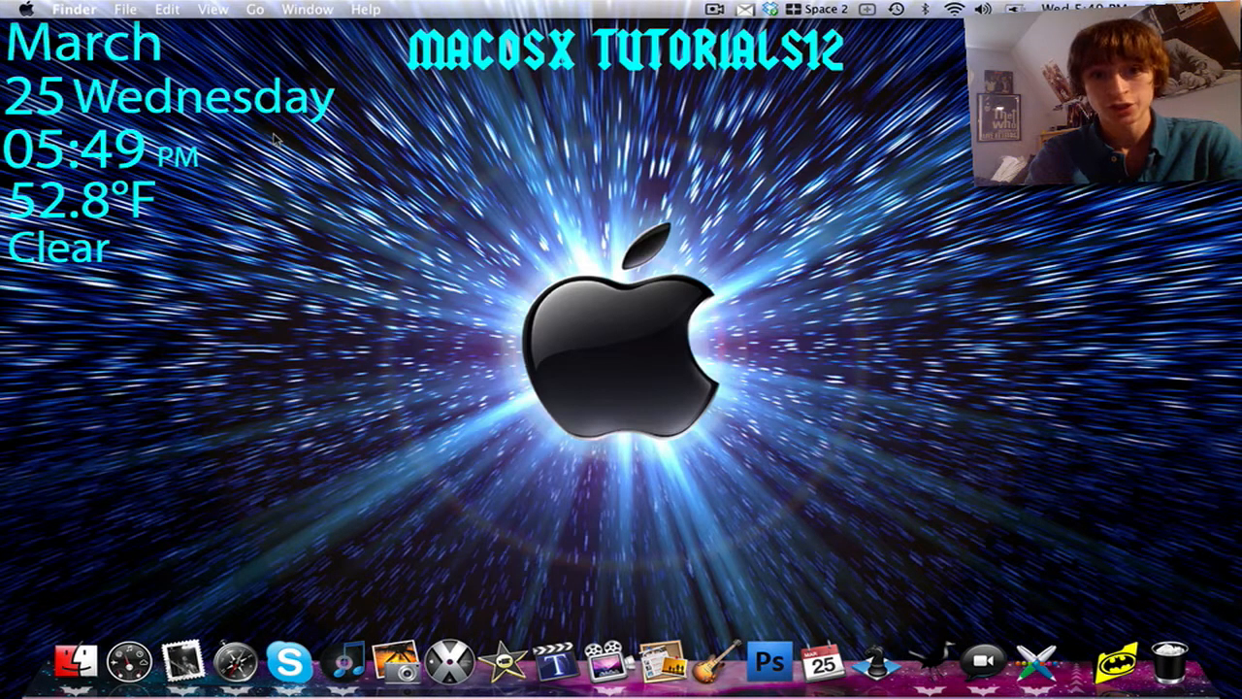
- Launch Magnifique from the Dock and scroll its welcome list of themes
{"action": "left_click", "coordinate": [1037, 661]}
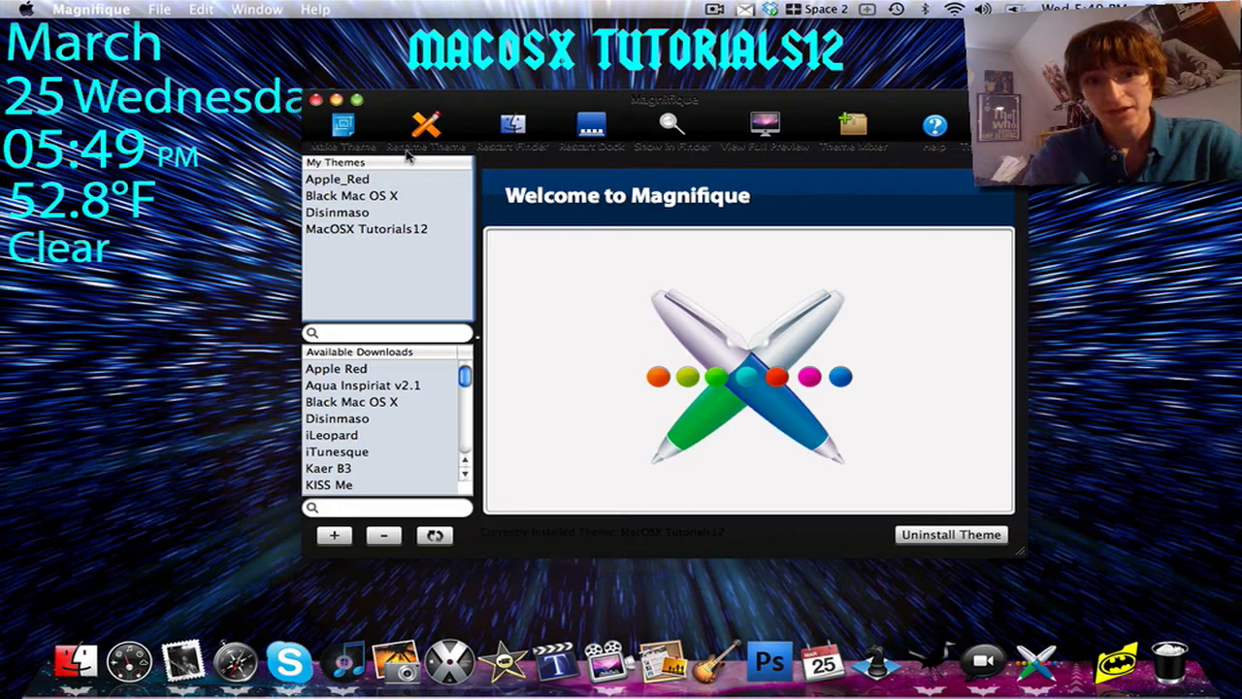
{"action": "mouse_move", "coordinate": [584, 159]}
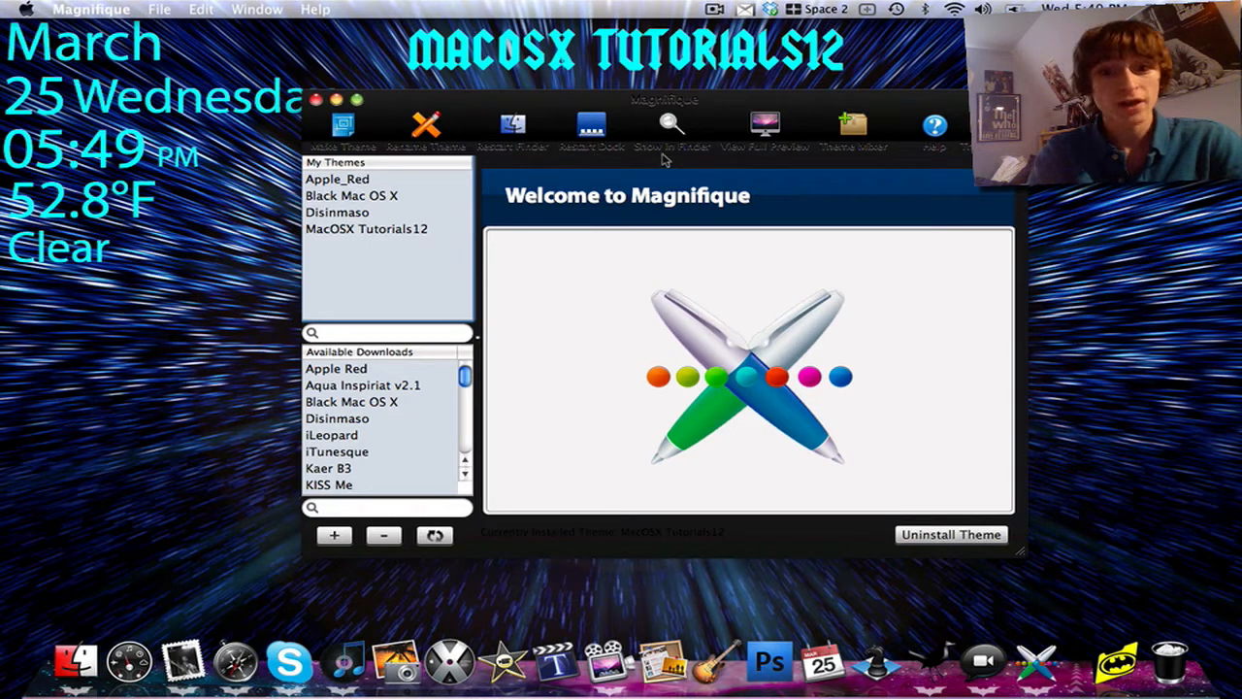
{"action": "mouse_move", "coordinate": [755, 159]}
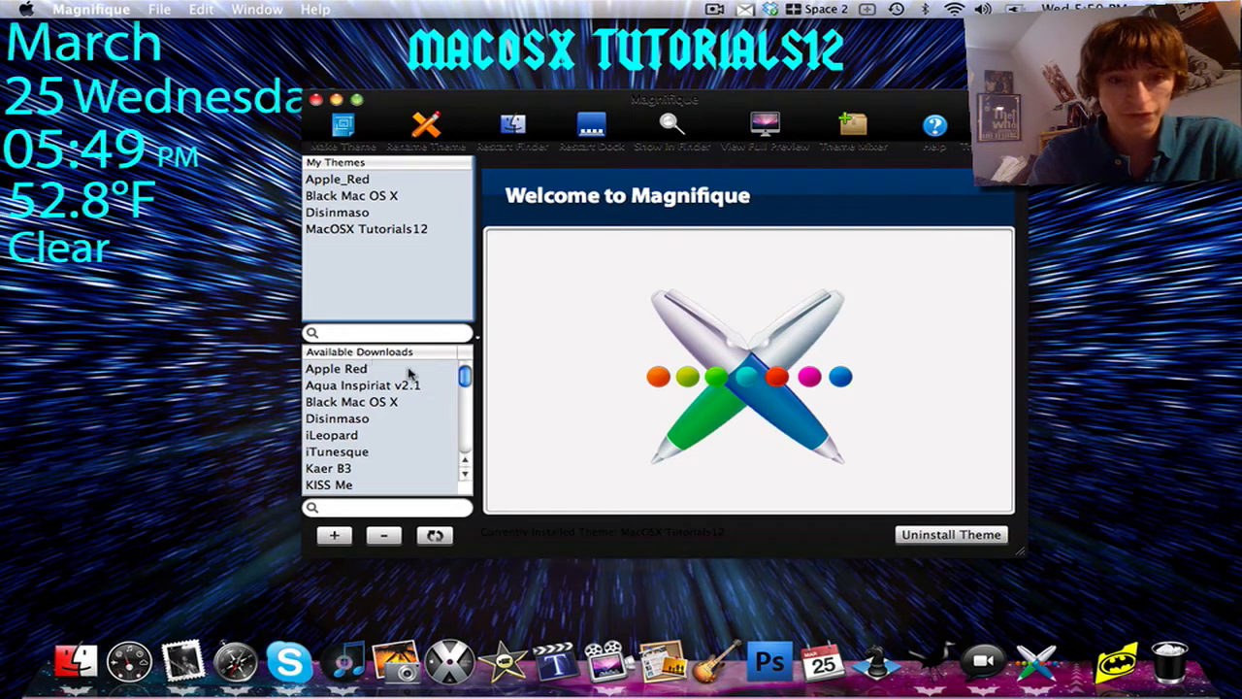
{"action": "scroll", "scroll_direction": "down", "scroll_amount": 3}
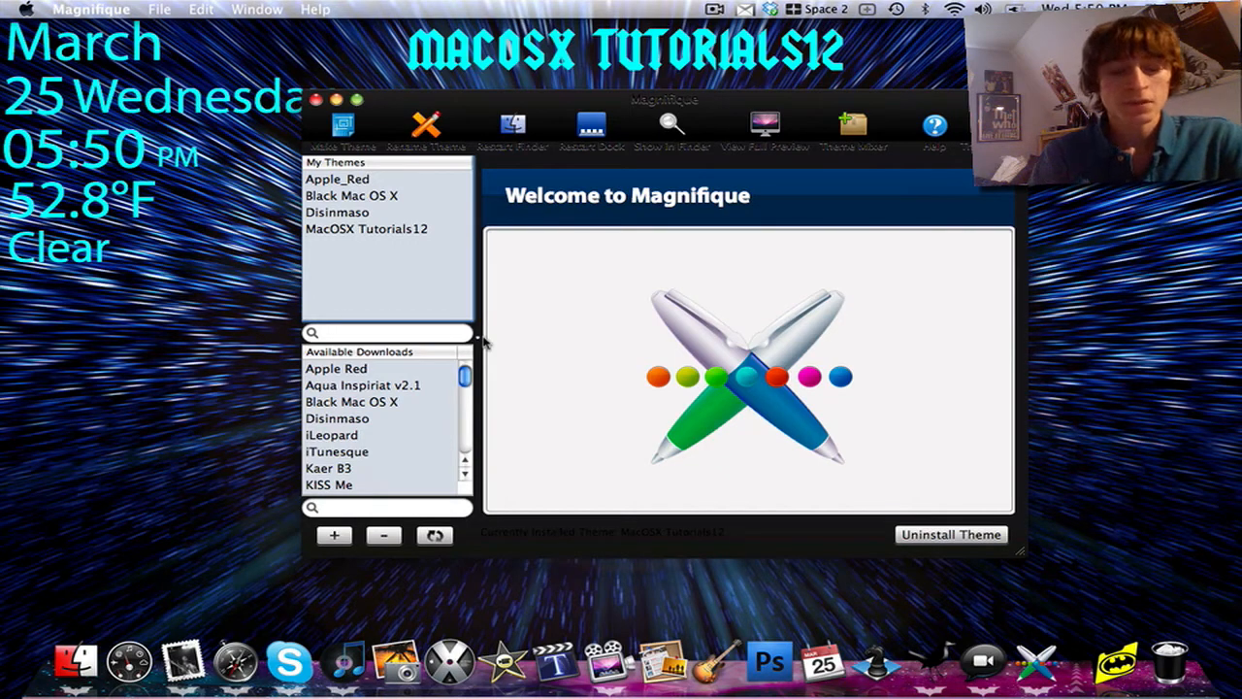
- Preview the downloadable iLeopard theme, then the installed Black Mac OS X theme
{"action": "scroll", "scroll_direction": "down", "scroll_amount": 3}
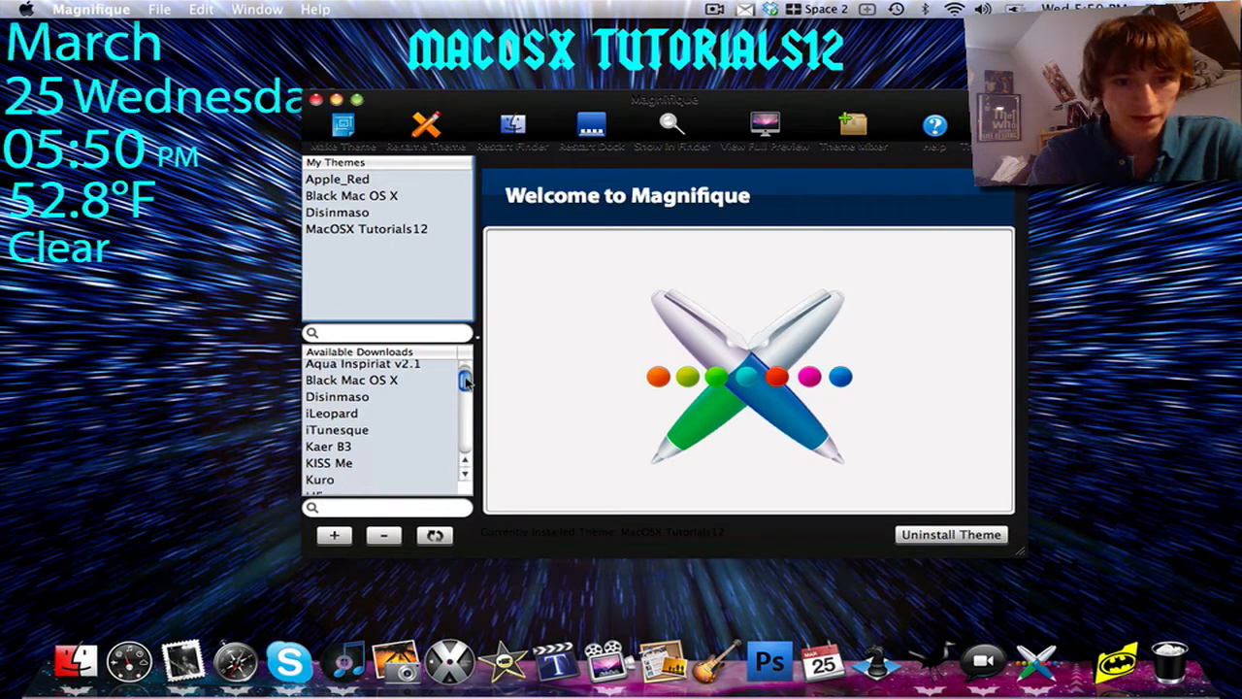
{"action": "scroll", "scroll_direction": "down", "scroll_amount": 3}
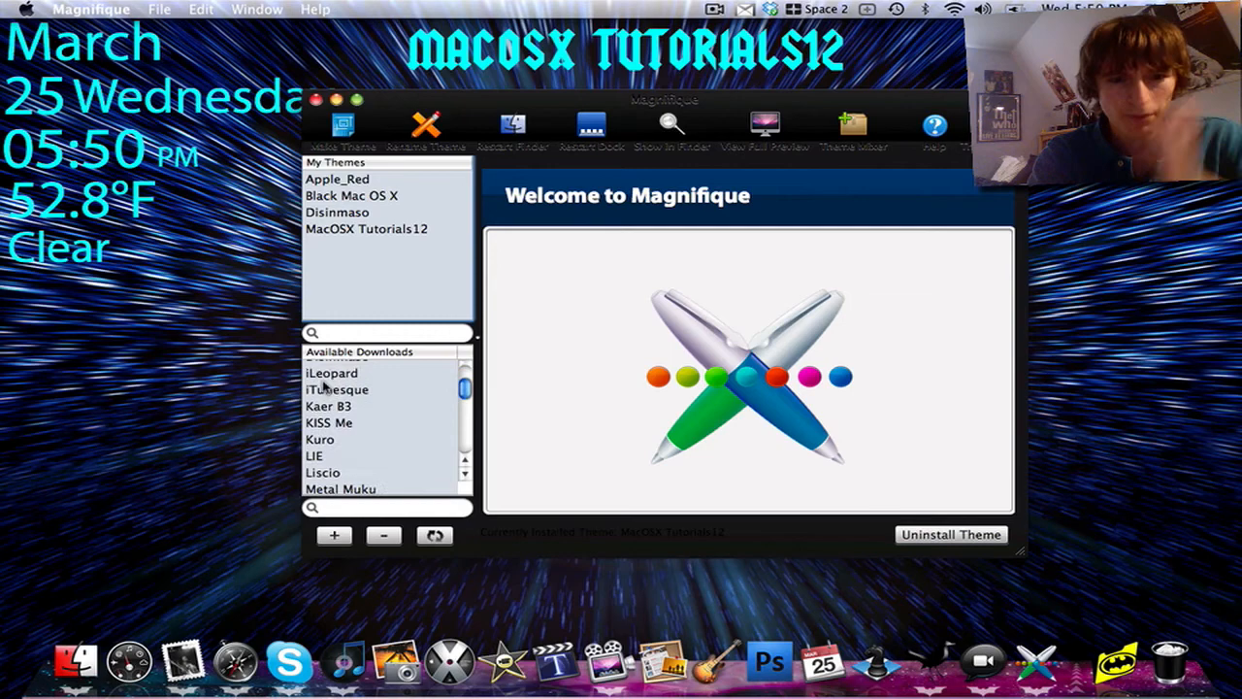
{"action": "left_click", "coordinate": [332, 372]}
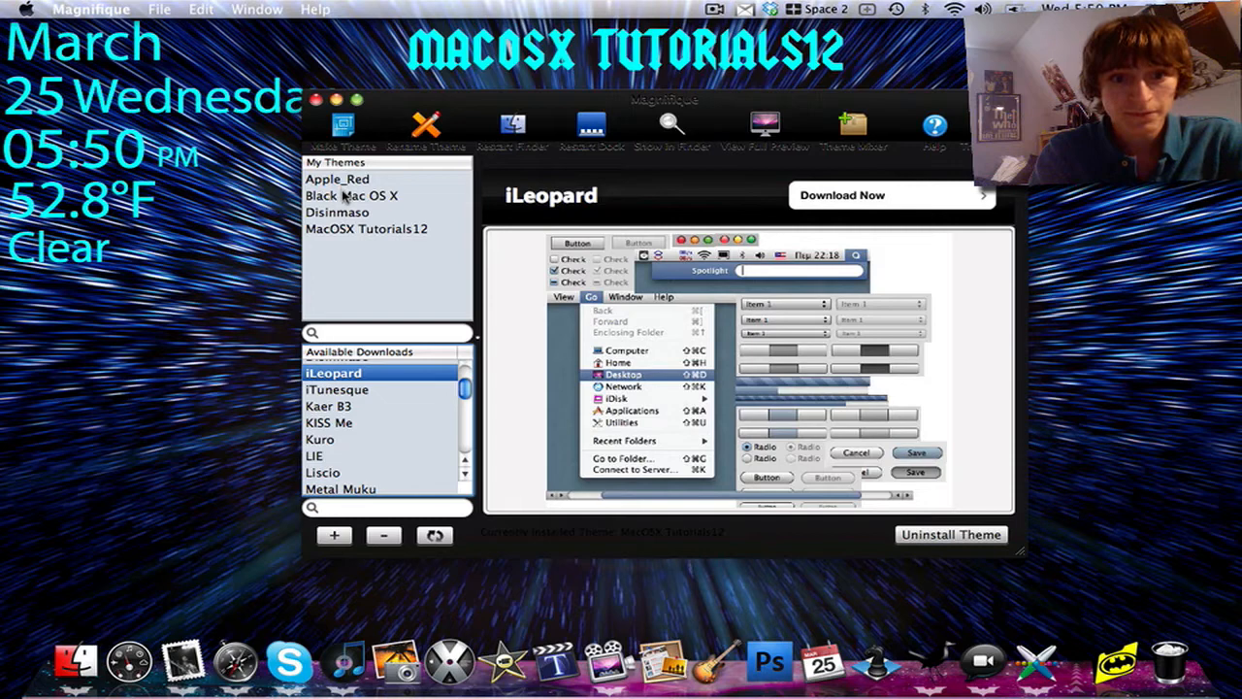
{"action": "left_click", "coordinate": [352, 194]}
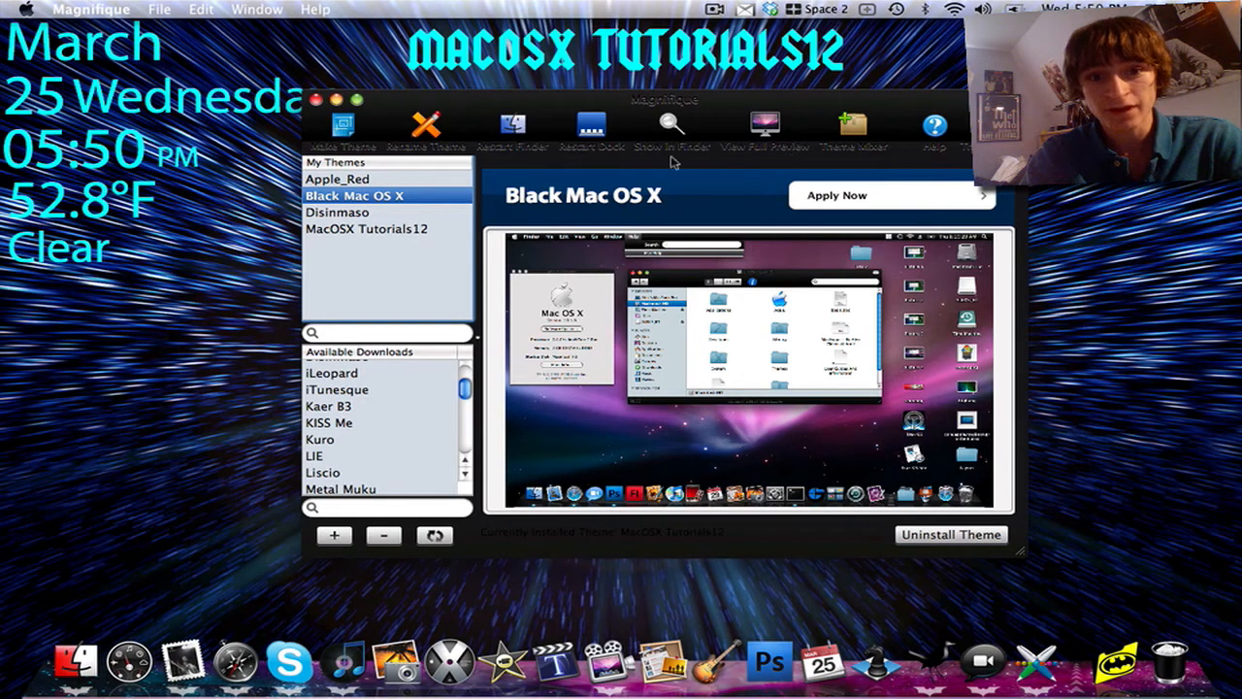
{"action": "mouse_move", "coordinate": [408, 237]}
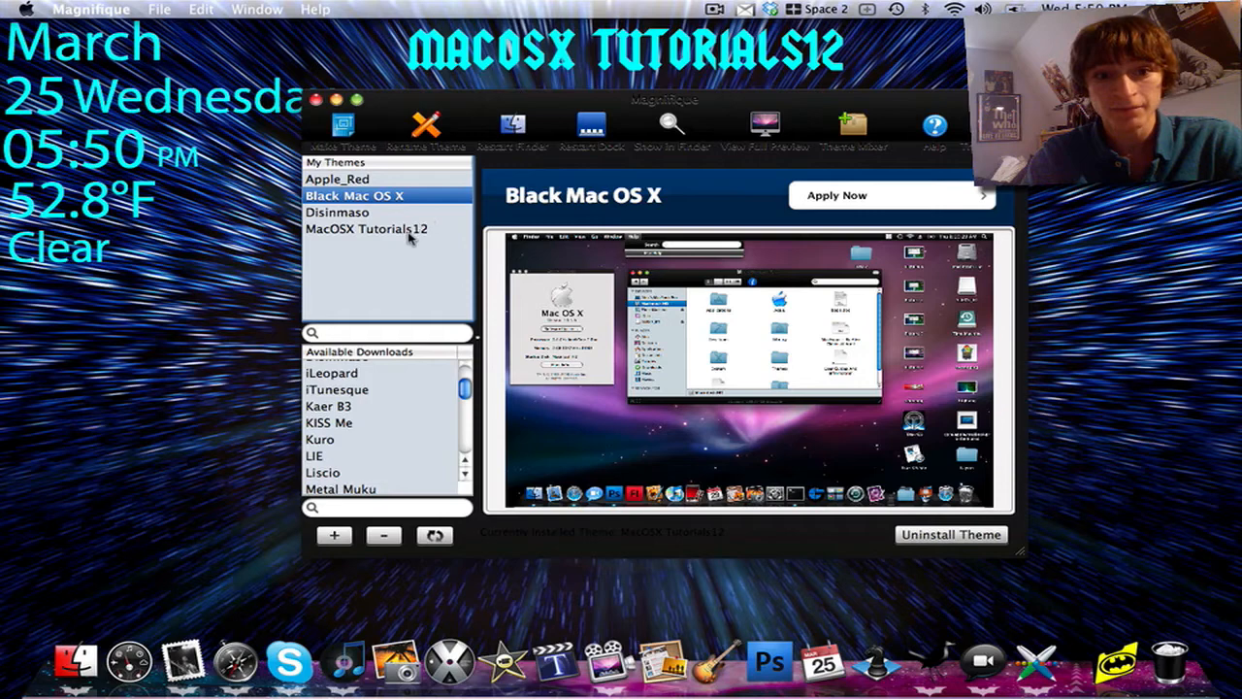
- Preview MacOSX Tutorials12 (no preview image) and glance at the Window menu
{"action": "left_click", "coordinate": [365, 229]}
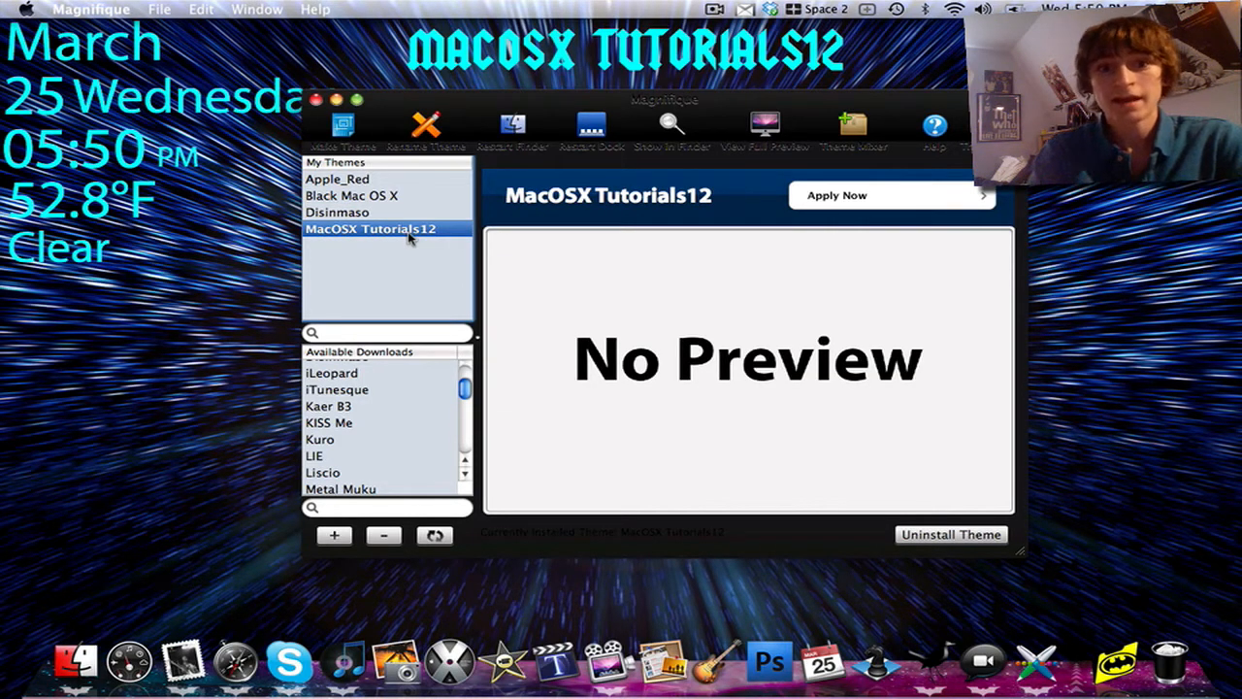
{"action": "left_click", "coordinate": [256, 8]}
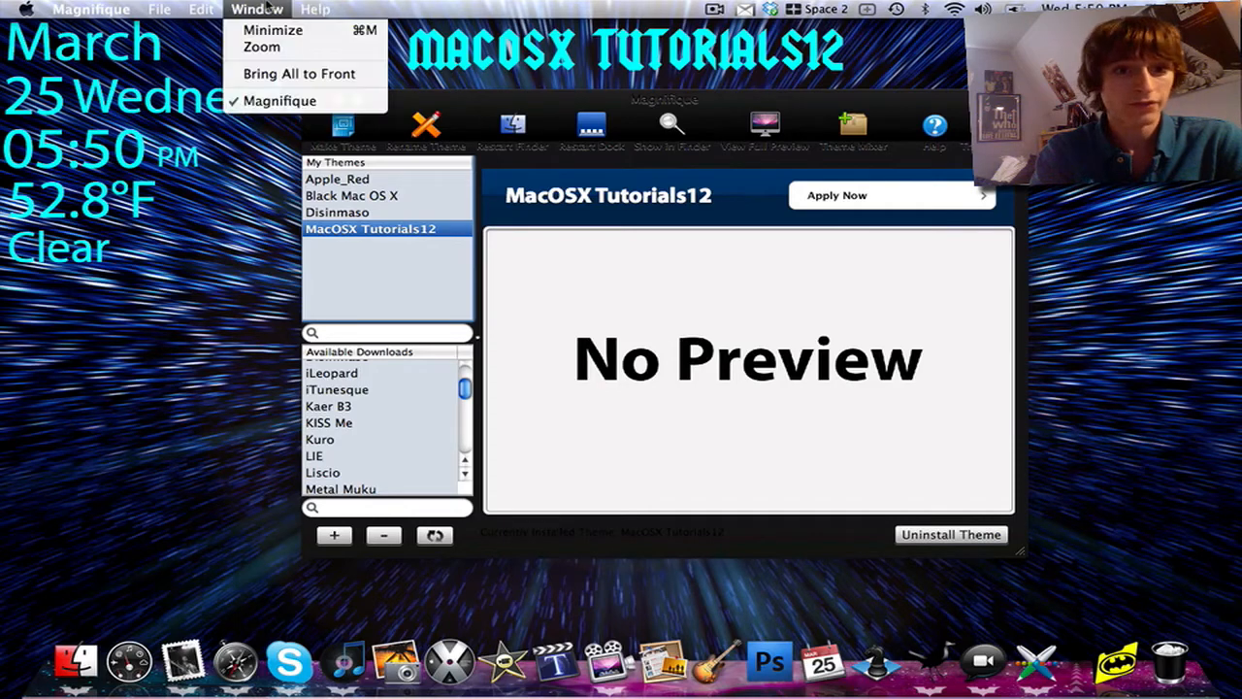
{"action": "left_click", "coordinate": [91, 8]}
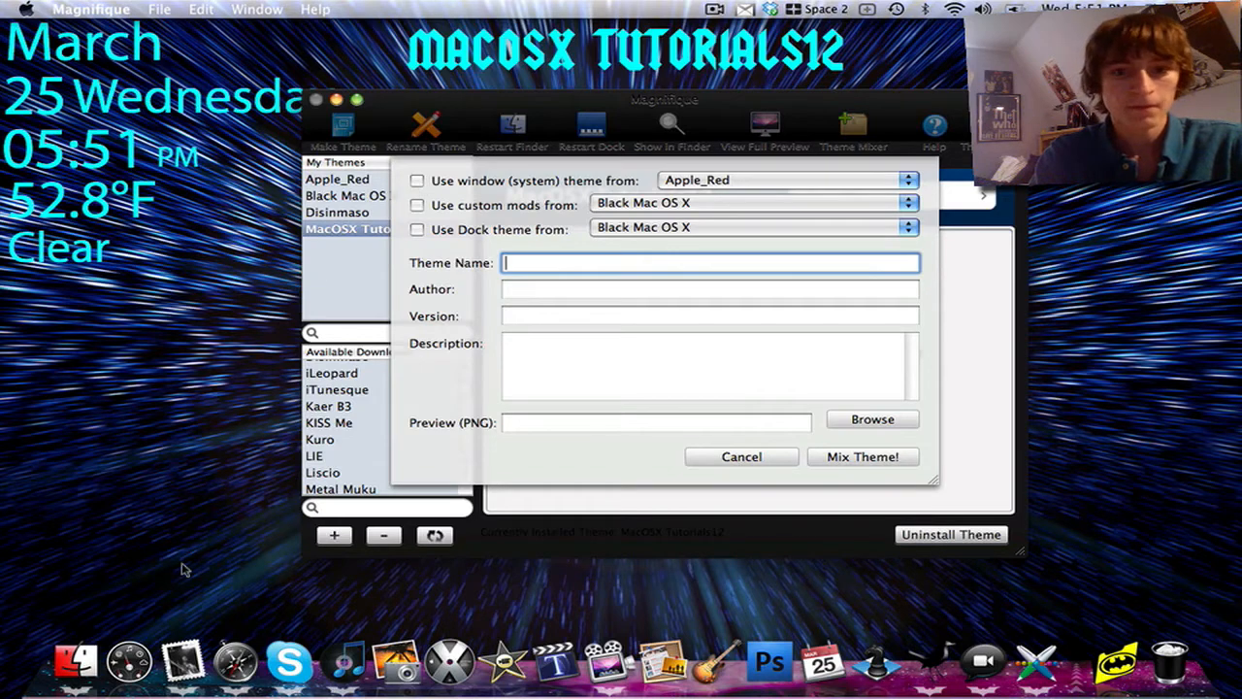
- Browse the Theme Mixer's window theme sources, keep Apple_Red, and check the mods dropdown
{"action": "left_click", "coordinate": [786, 178]}
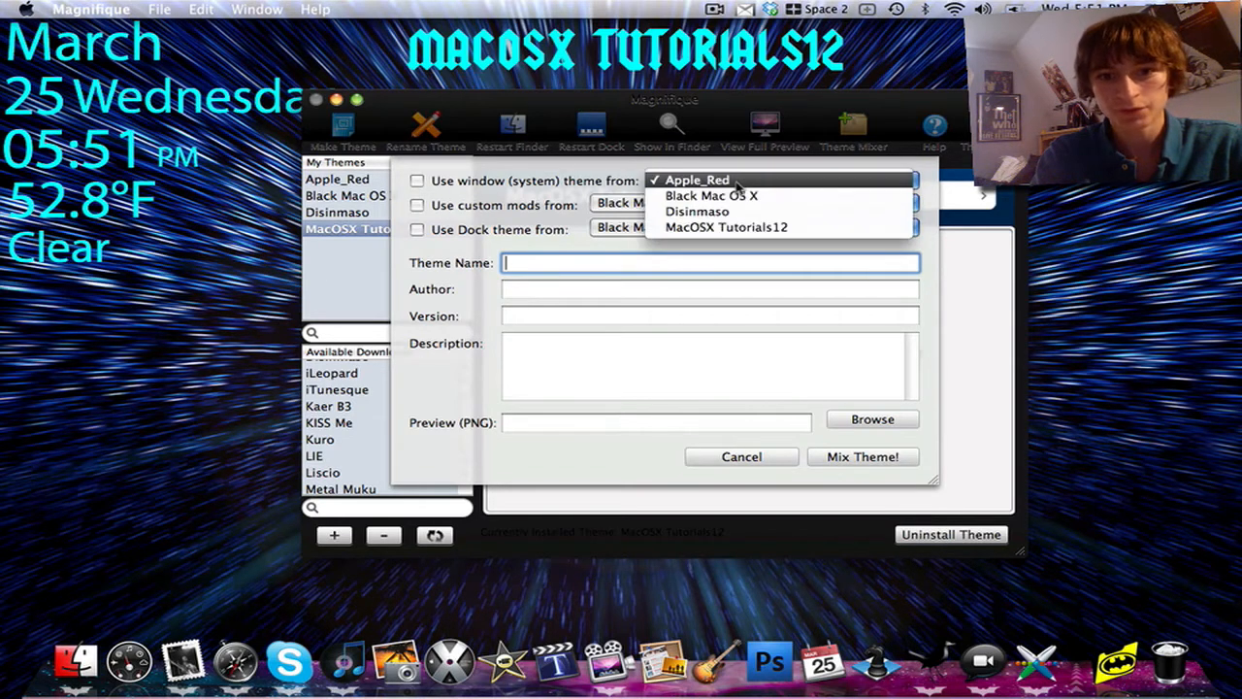
{"action": "left_click", "coordinate": [698, 179]}
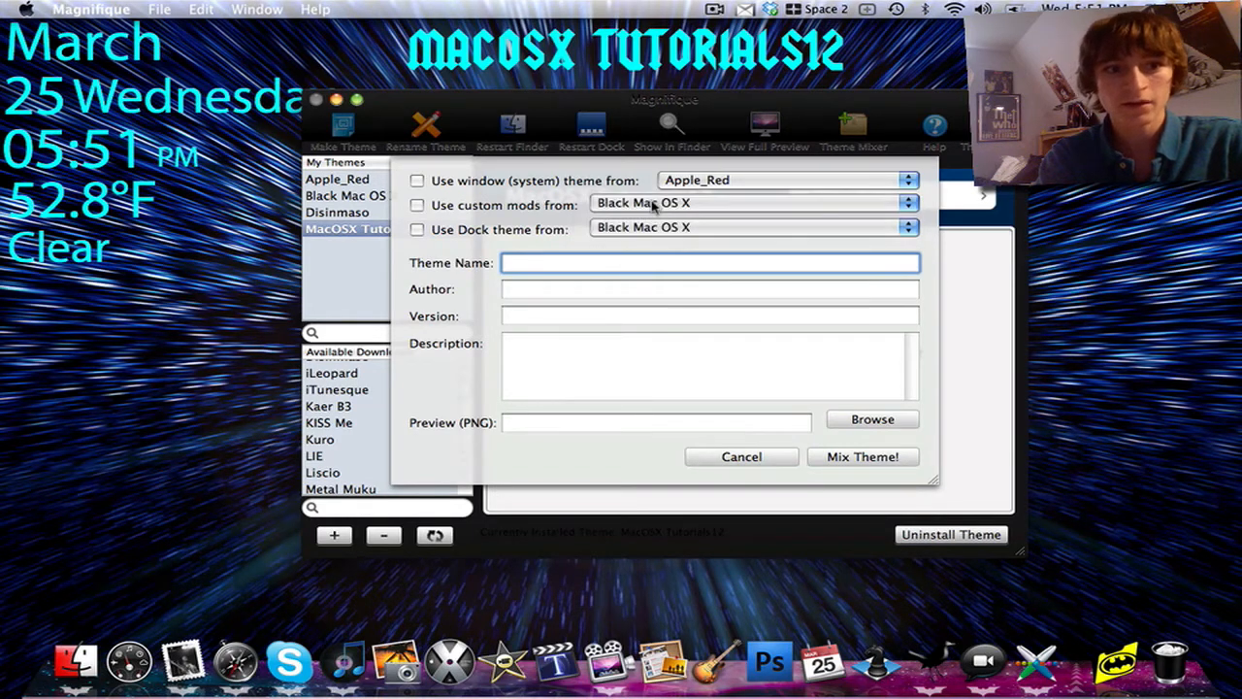
{"action": "left_click", "coordinate": [709, 262]}
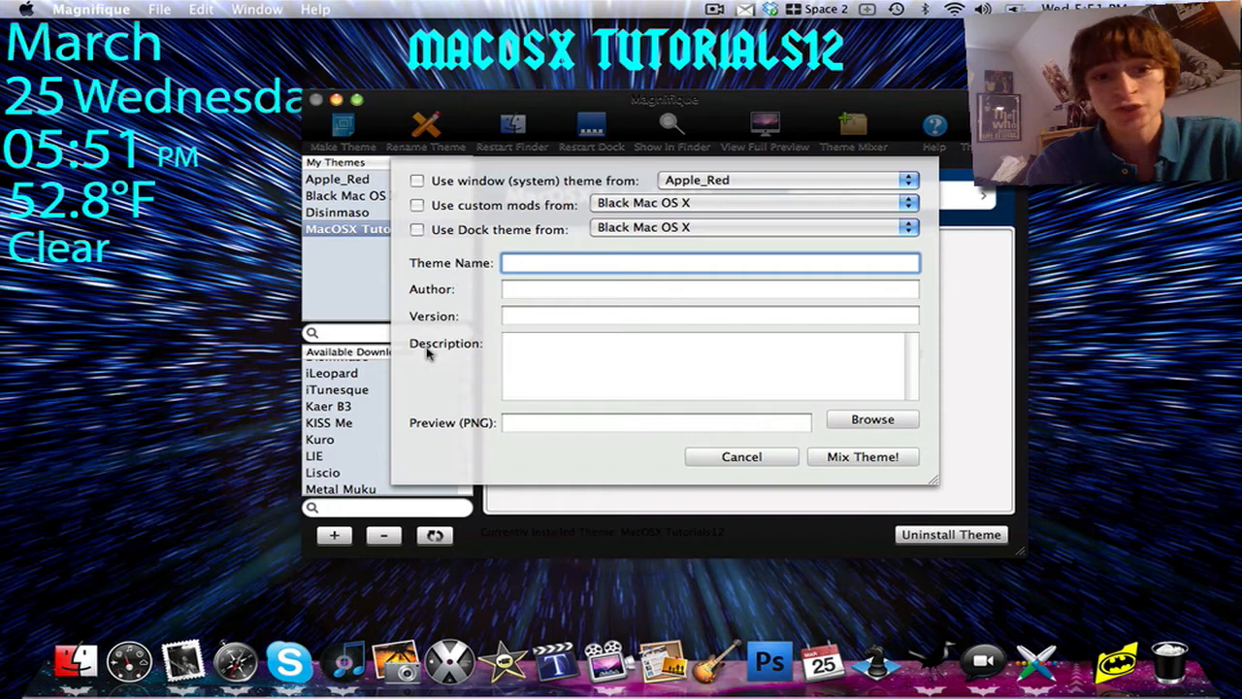
{"action": "mouse_move", "coordinate": [767, 515]}
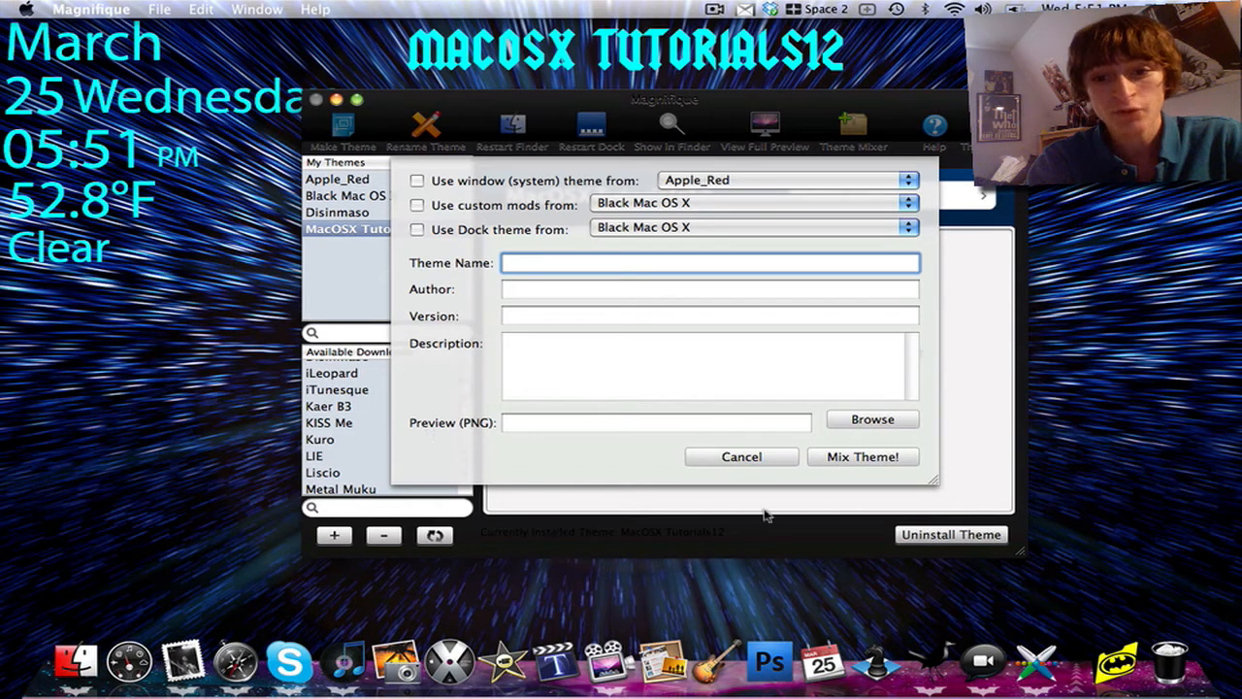
- Cancel the Theme Mixer, start renaming MacOSX Tutorials12, then cancel the rename
{"action": "left_click", "coordinate": [741, 456]}
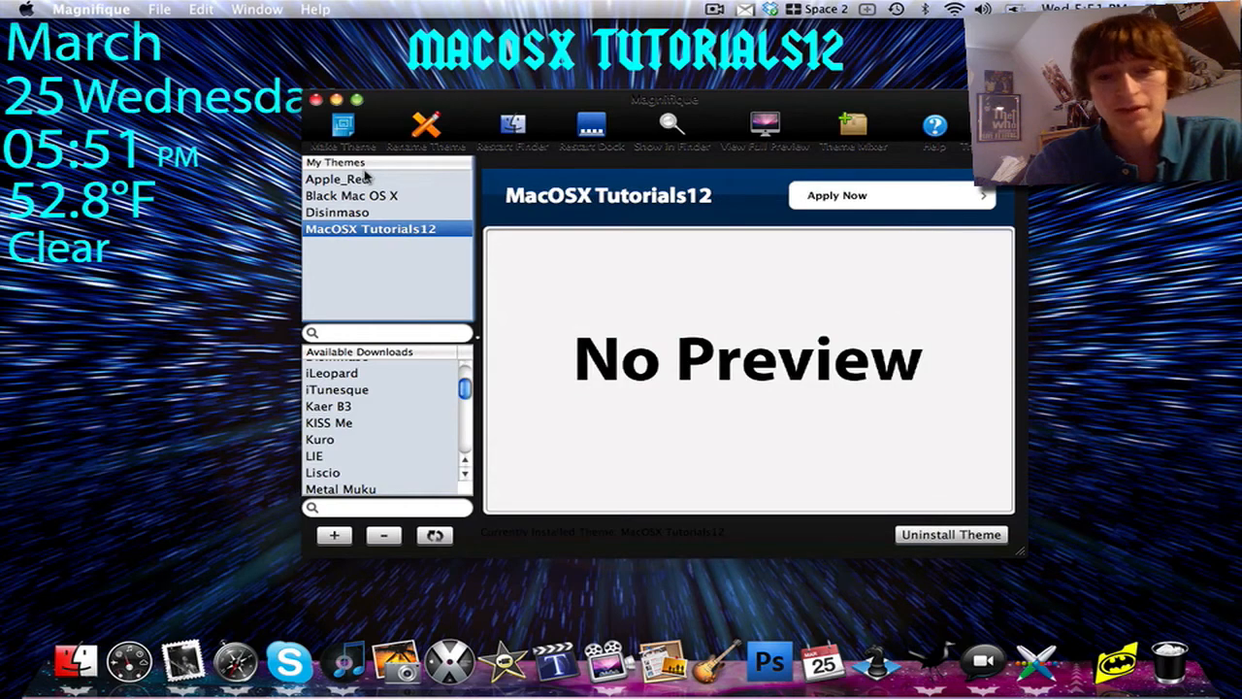
{"action": "left_click", "coordinate": [425, 126]}
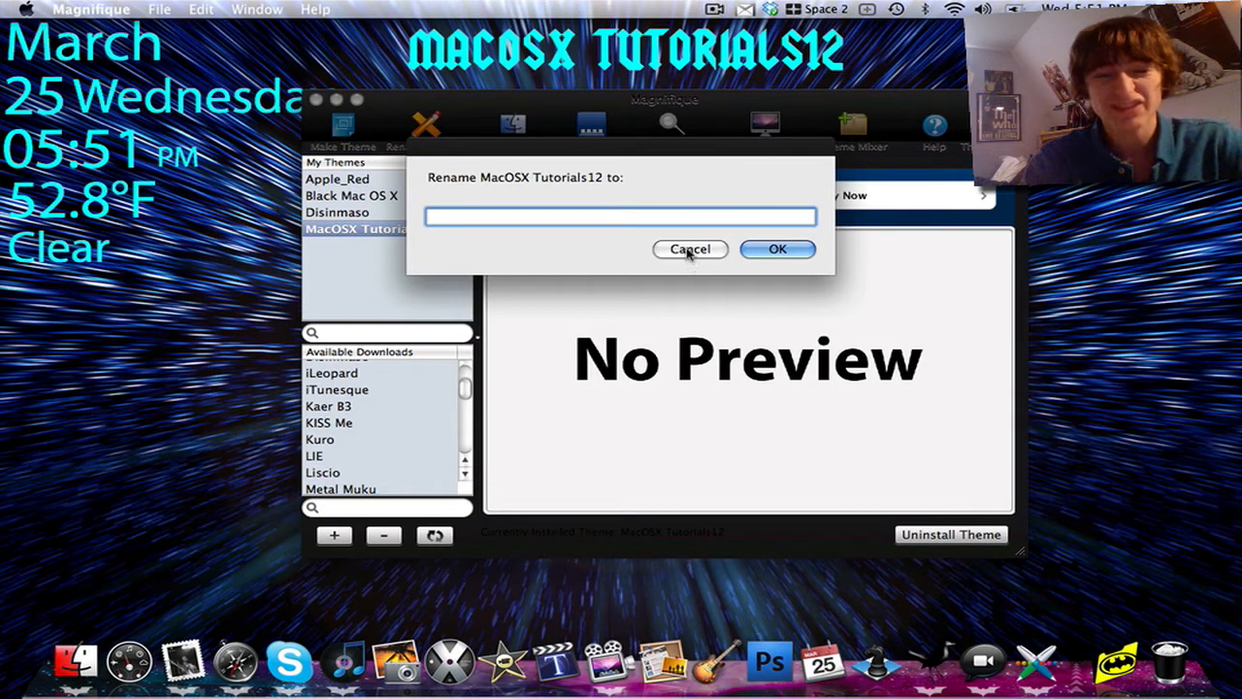
{"action": "left_click", "coordinate": [691, 248]}
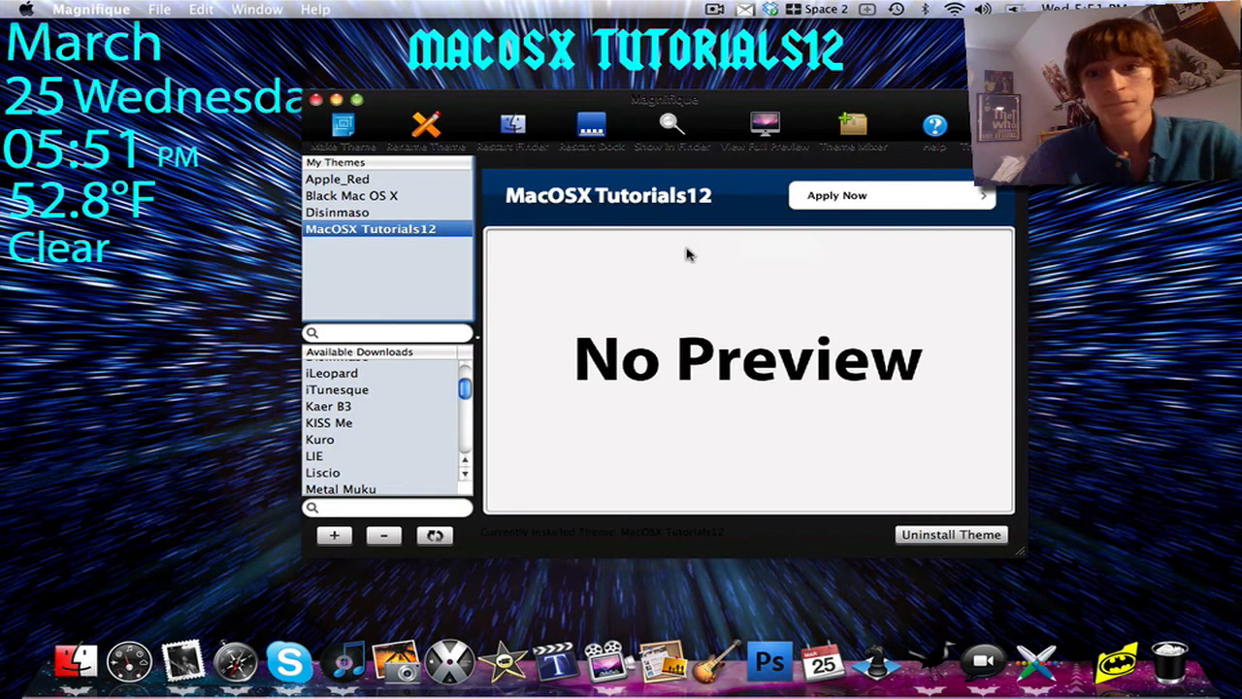